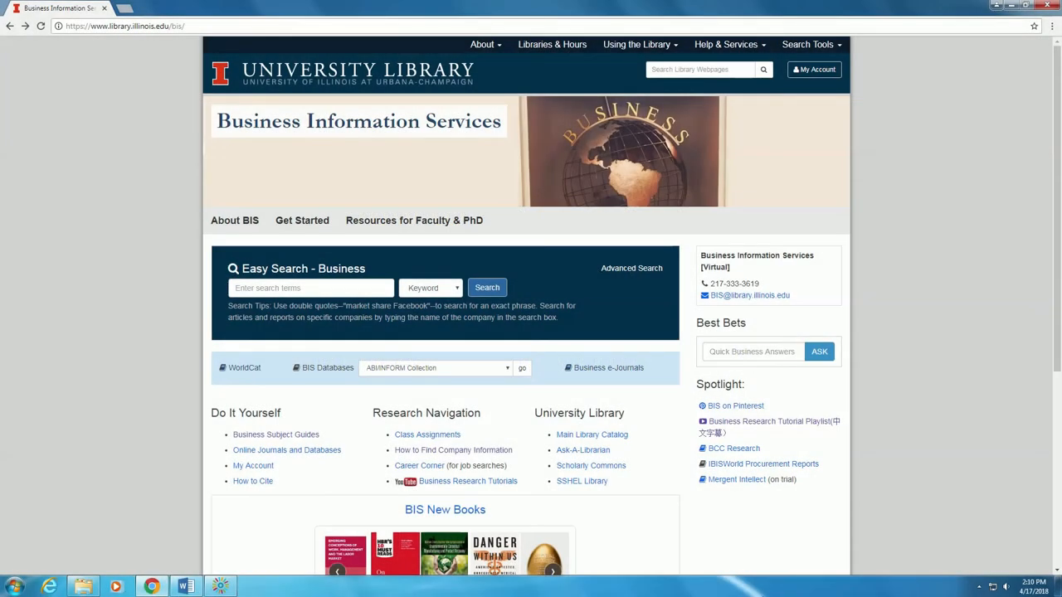
mouse_move(453, 450)
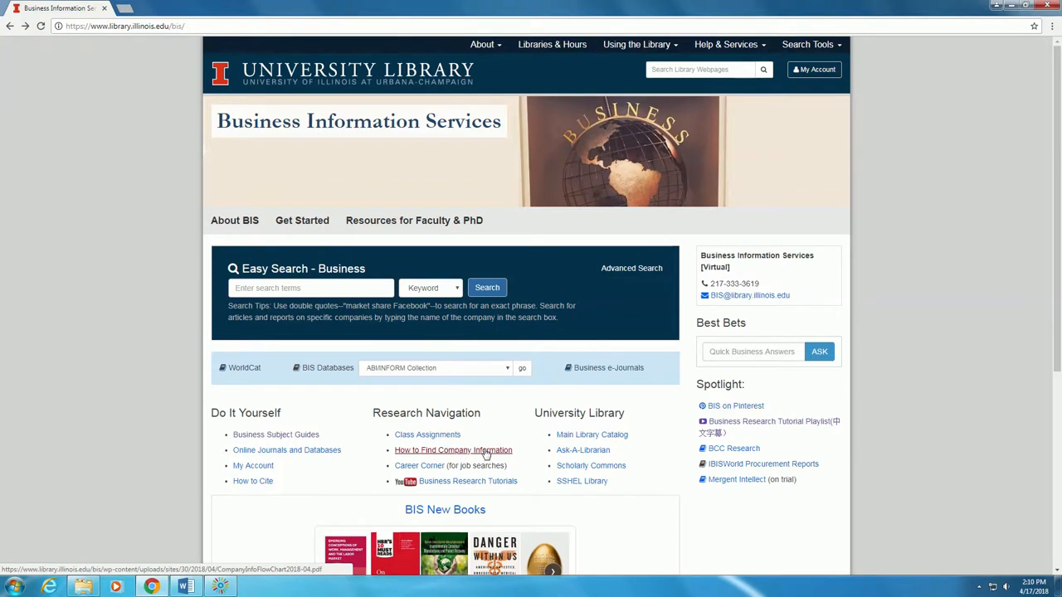
Step: Open the 'How to Find Company Information' flowchart under Research Navigation
click(453, 450)
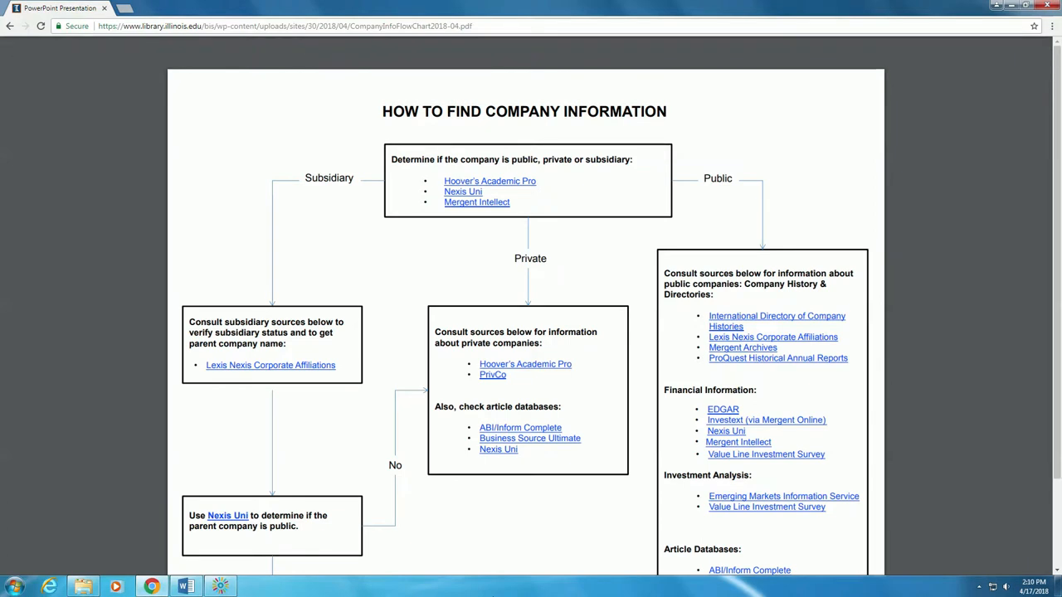
Step: Scroll down the flowchart PDF toward the Mergent Intellect link
scroll(down, 3)
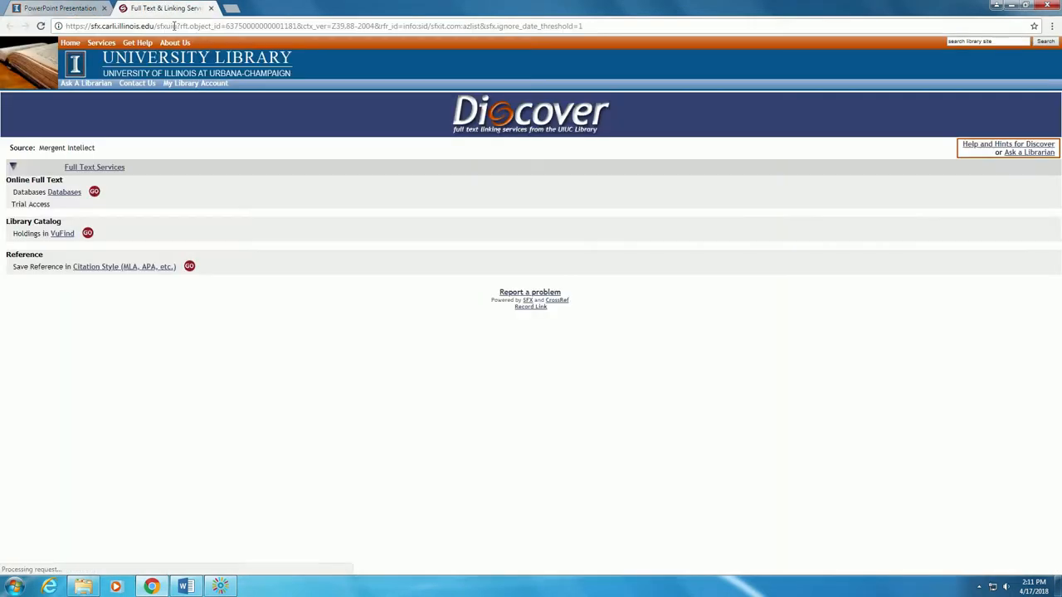
Step: Open Mergent Intellect, search 'Darden Restaurants' and select DARDEN RESTAURANTS, INC
click(94, 192)
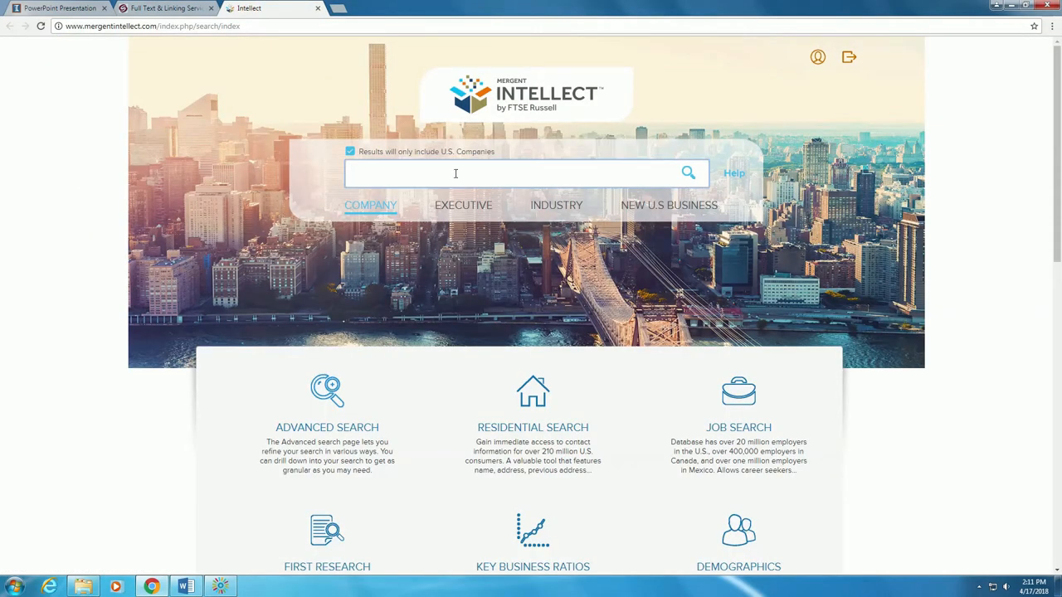
text(Darden)
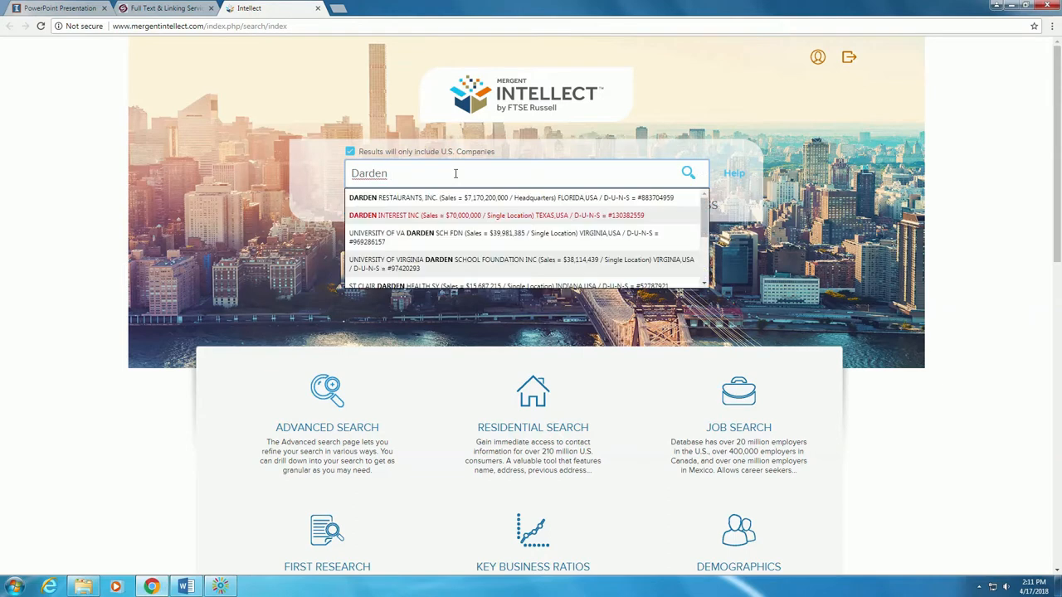
text(Restaurants)
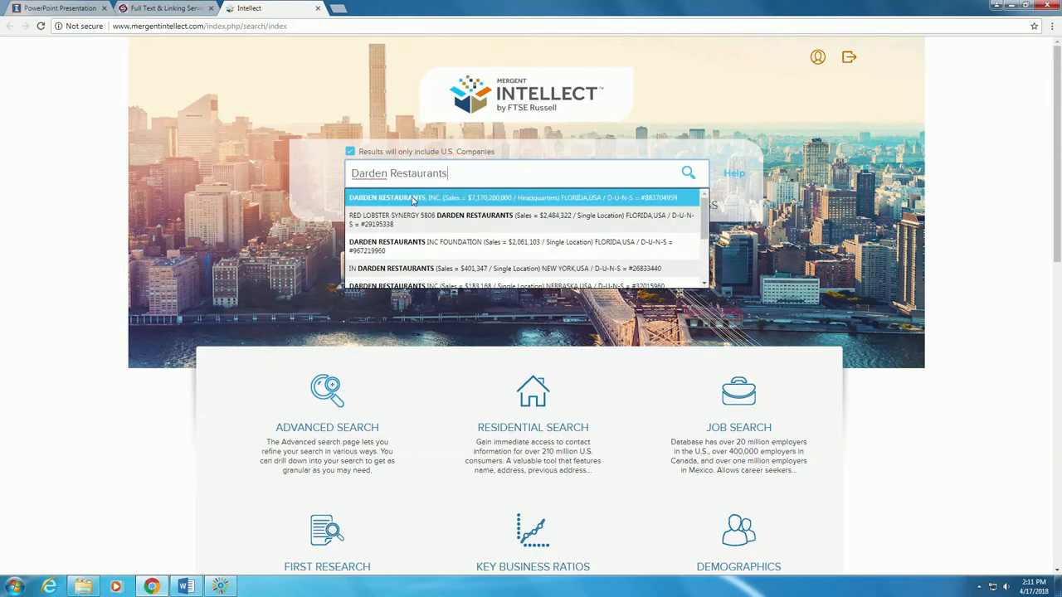
click(510, 197)
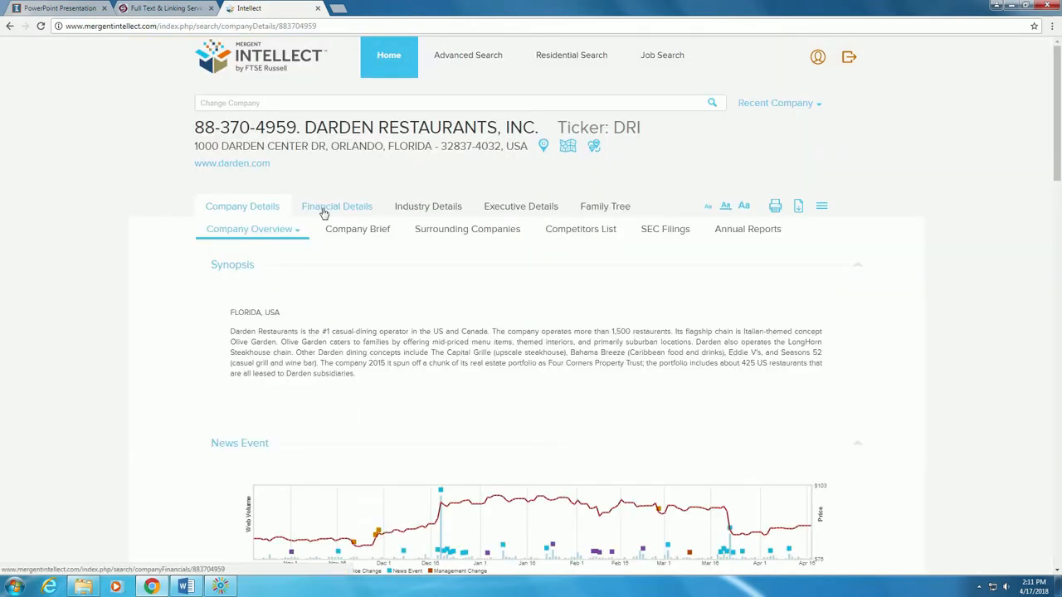
Step: View Darden's financial details, balance sheet, cash flow, and 3-year and 6-month price history
click(337, 206)
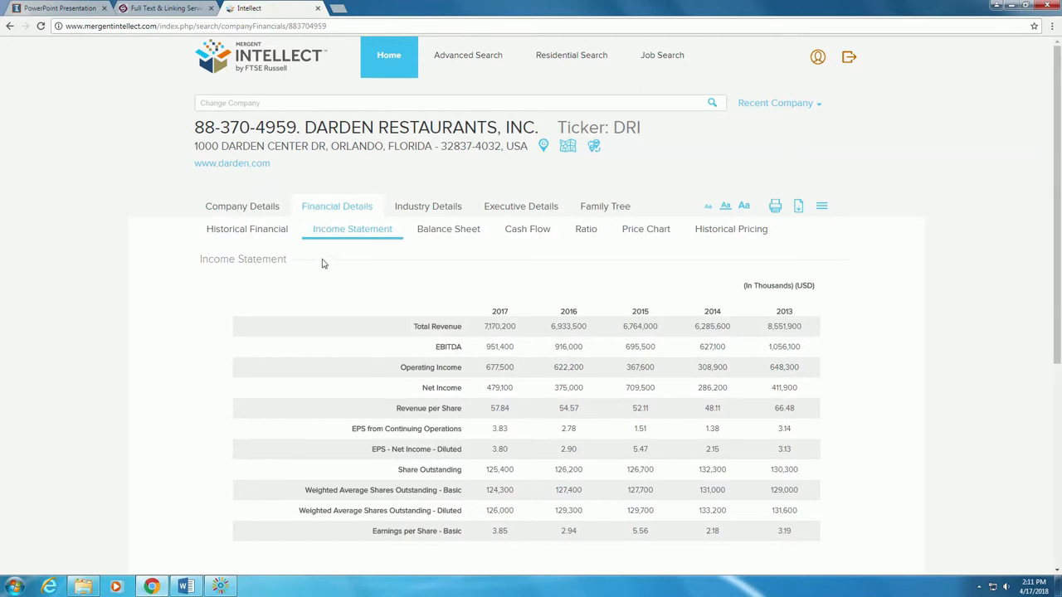
click(448, 229)
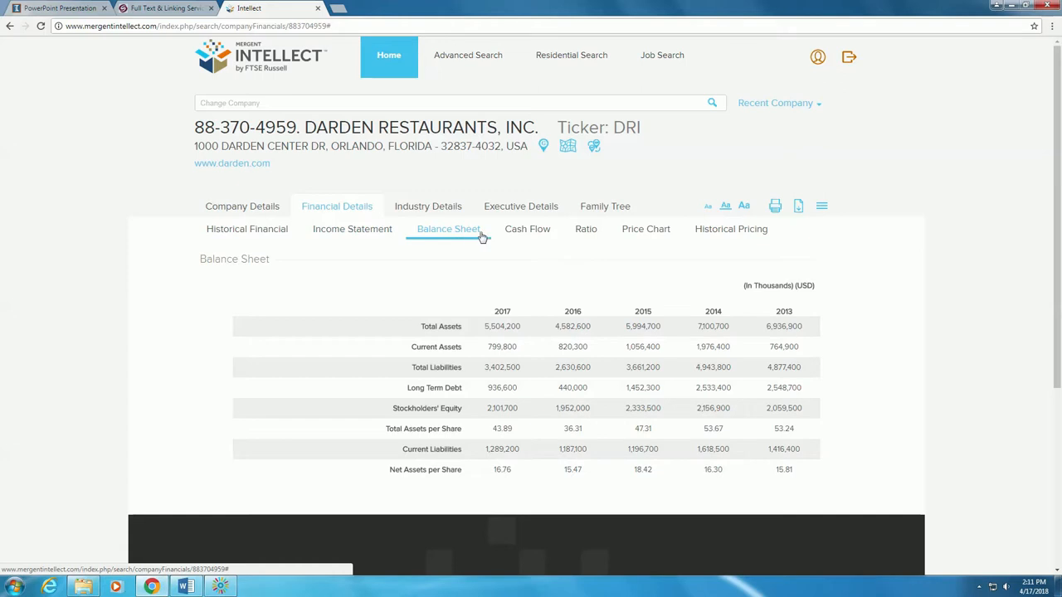
click(528, 229)
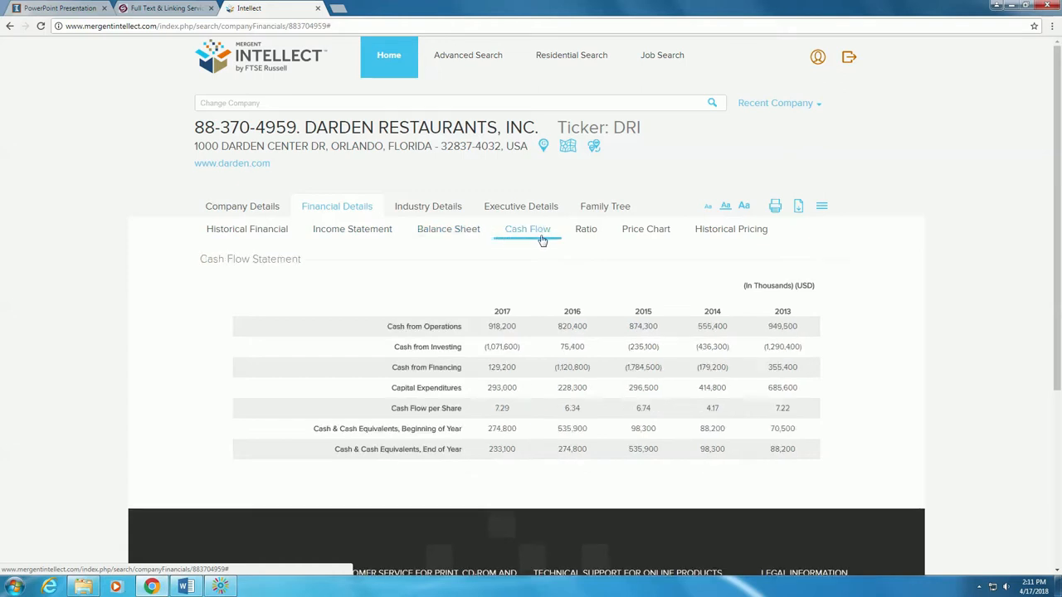
click(730, 229)
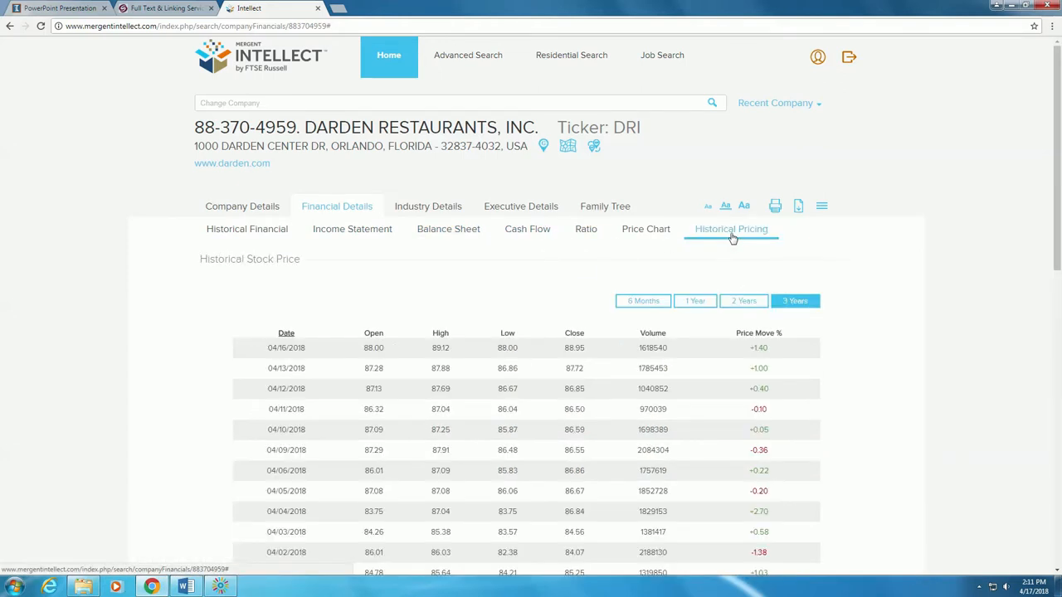
scroll(down, 3)
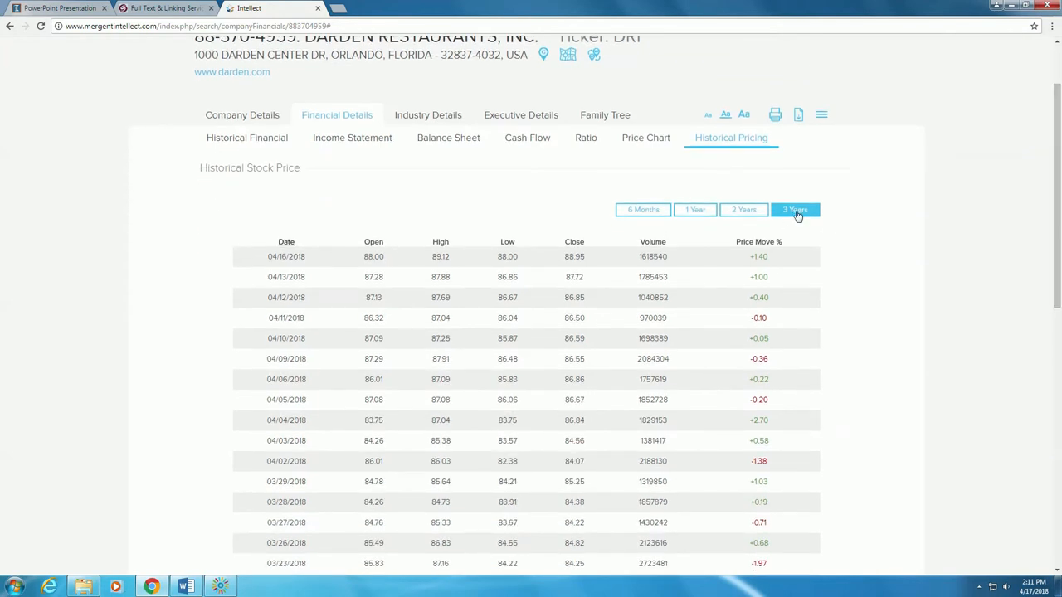
click(643, 209)
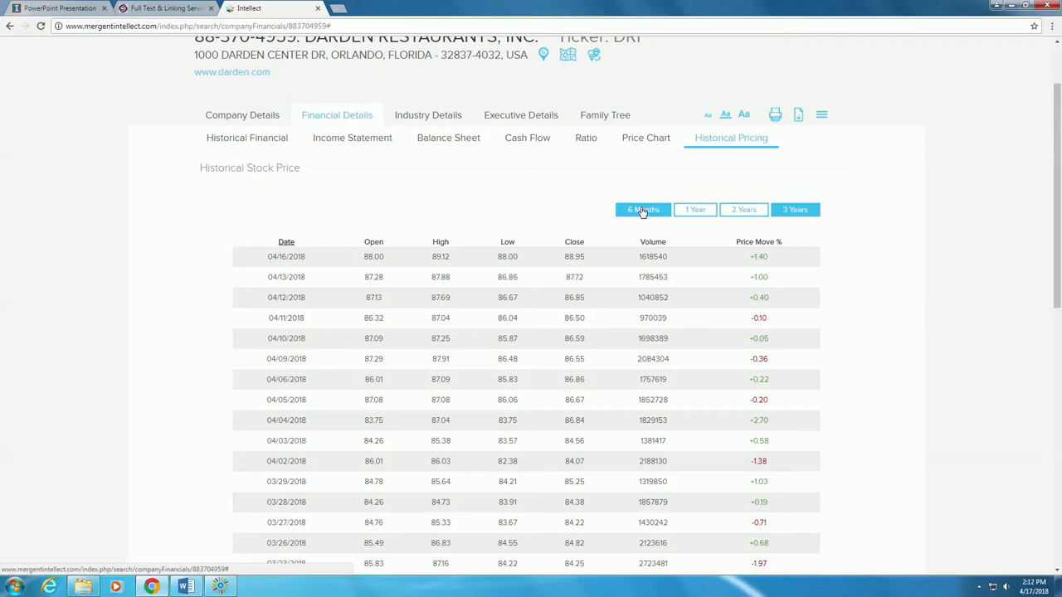
click(58, 8)
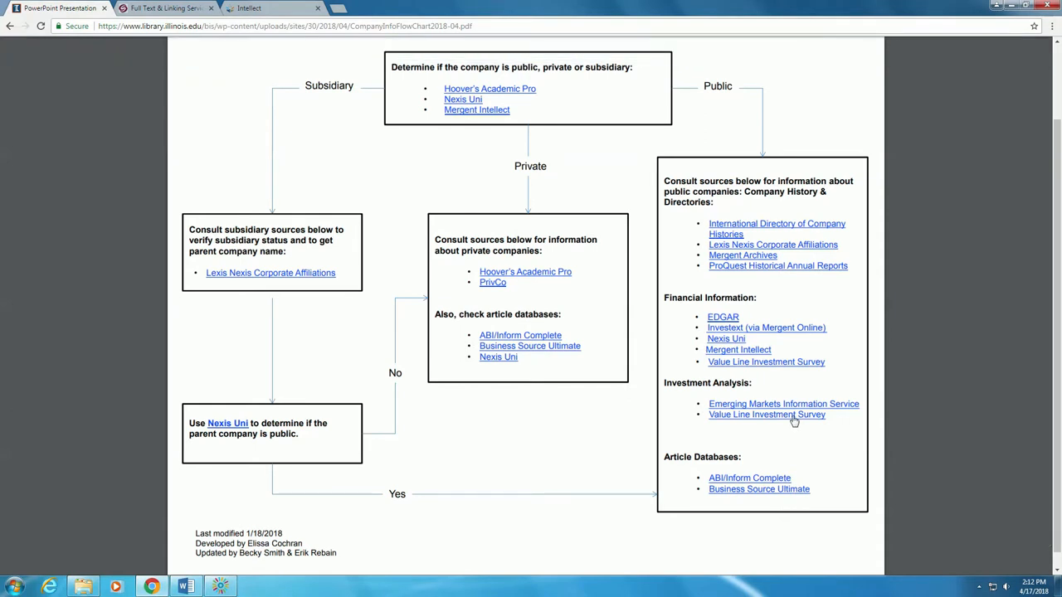
Step: Open Value Line Investment Survey through the U of I Online Collection link
click(766, 414)
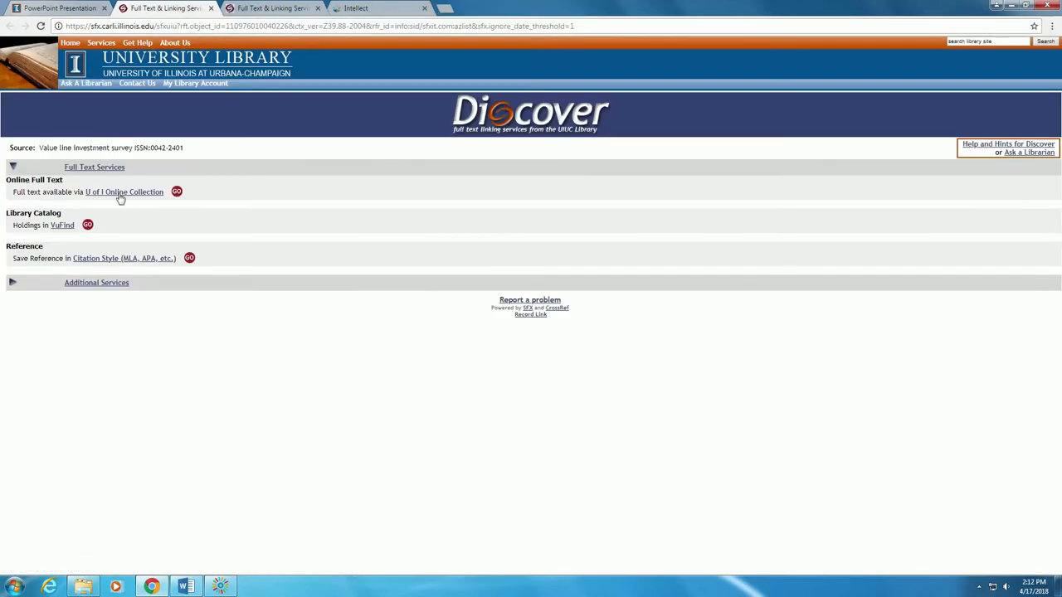
click(124, 191)
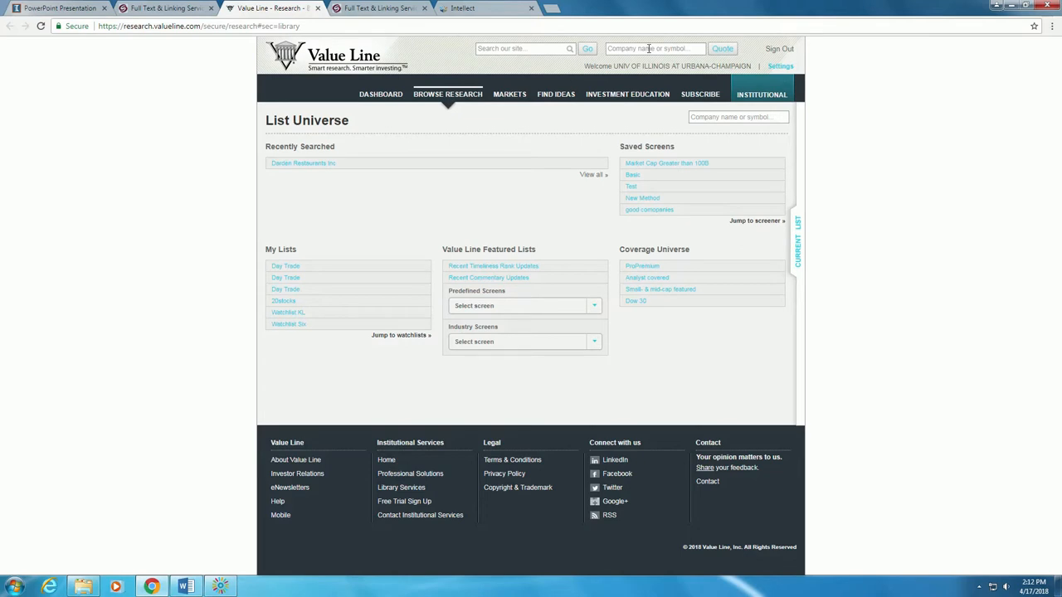
Step: Search 'Darden' and scroll through the Darden Restaurants (DRI) page to the reports
text(Darden)
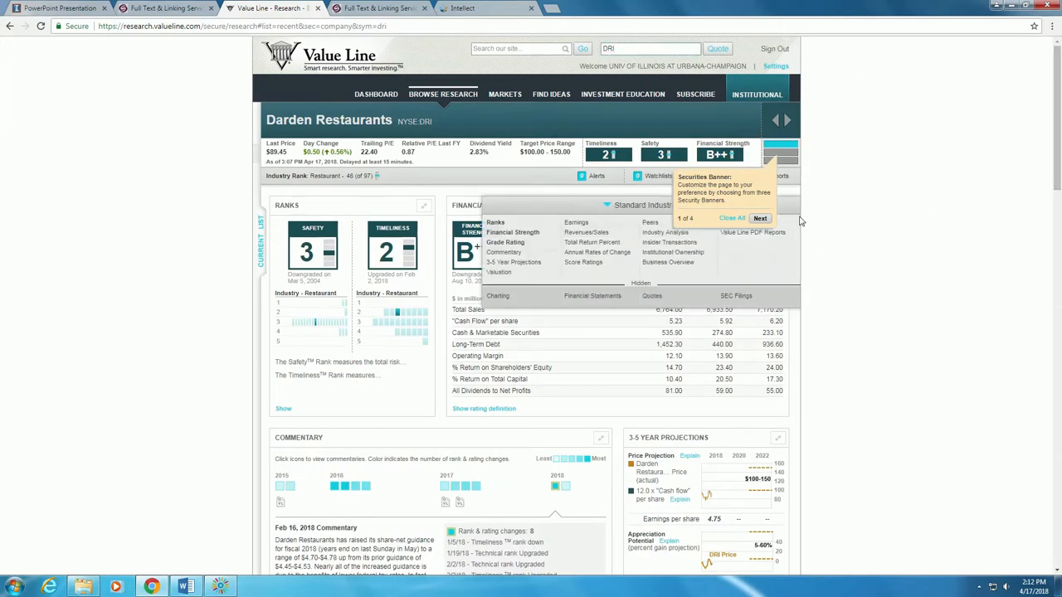
scroll(down, 3)
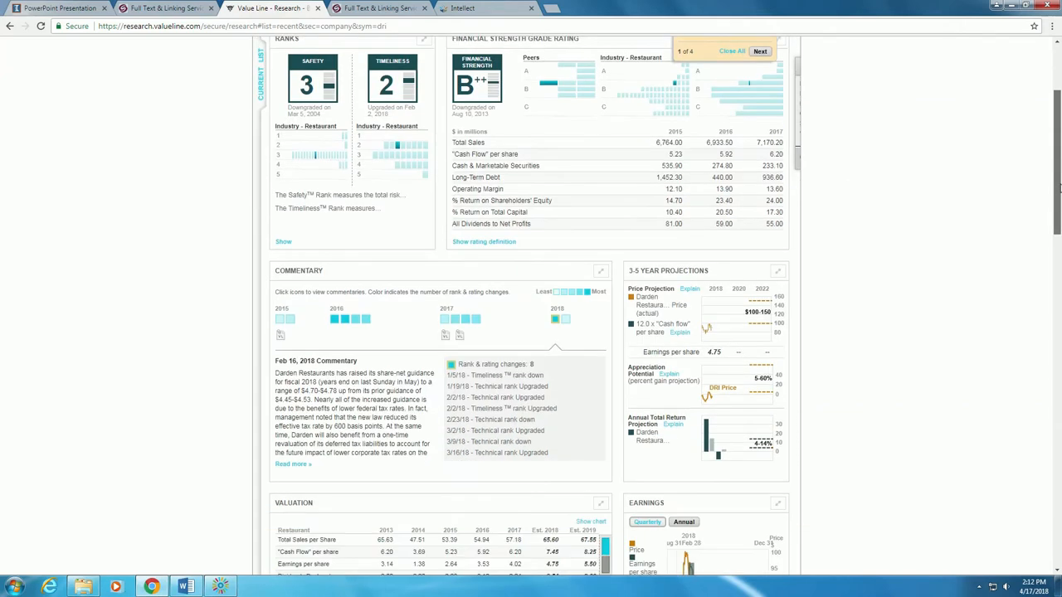
scroll(down, 3)
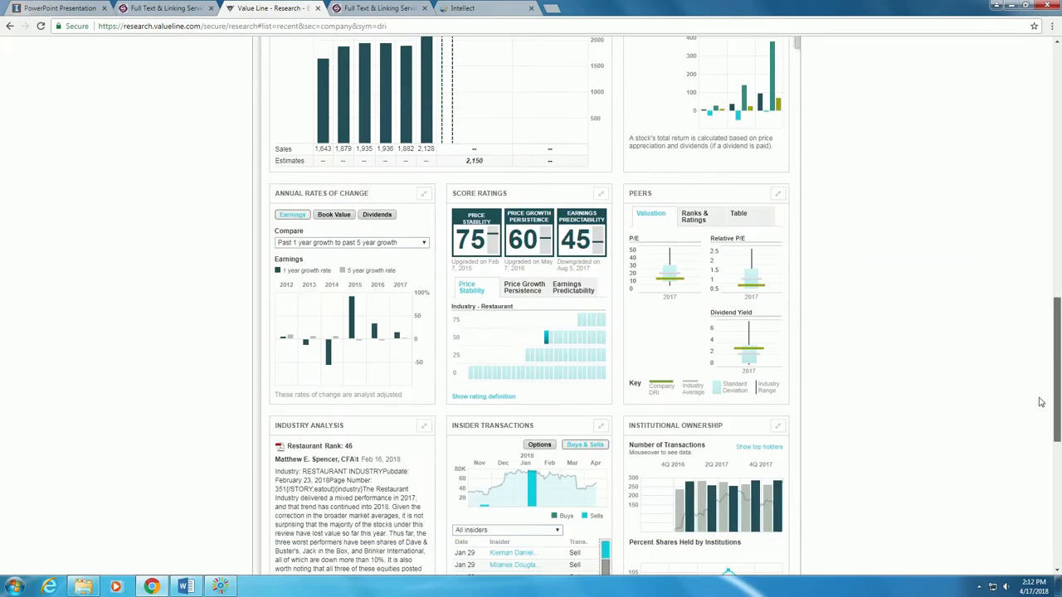
scroll(down, 3)
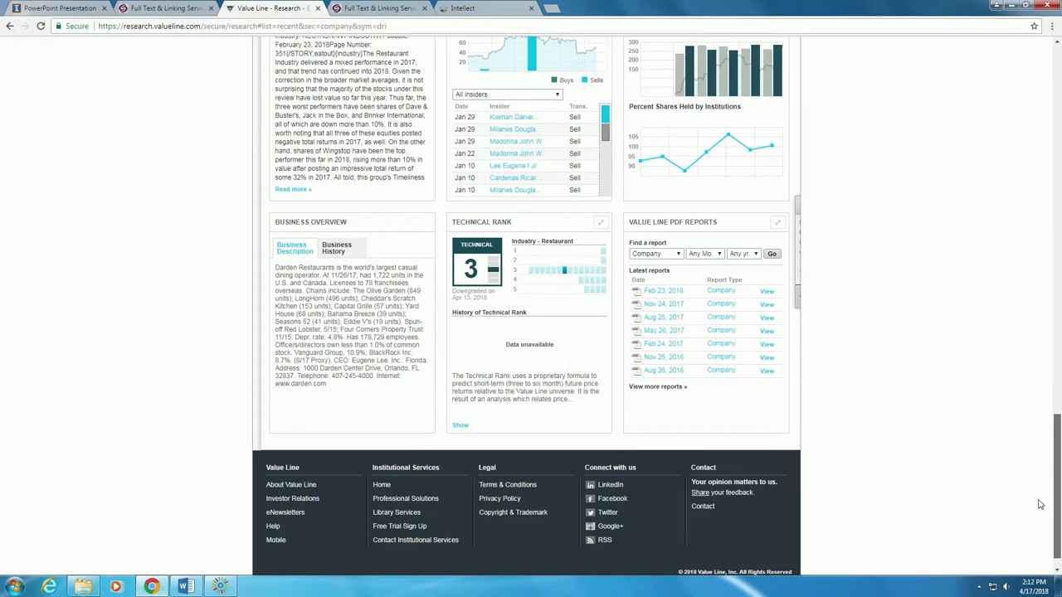
scroll(up, 3)
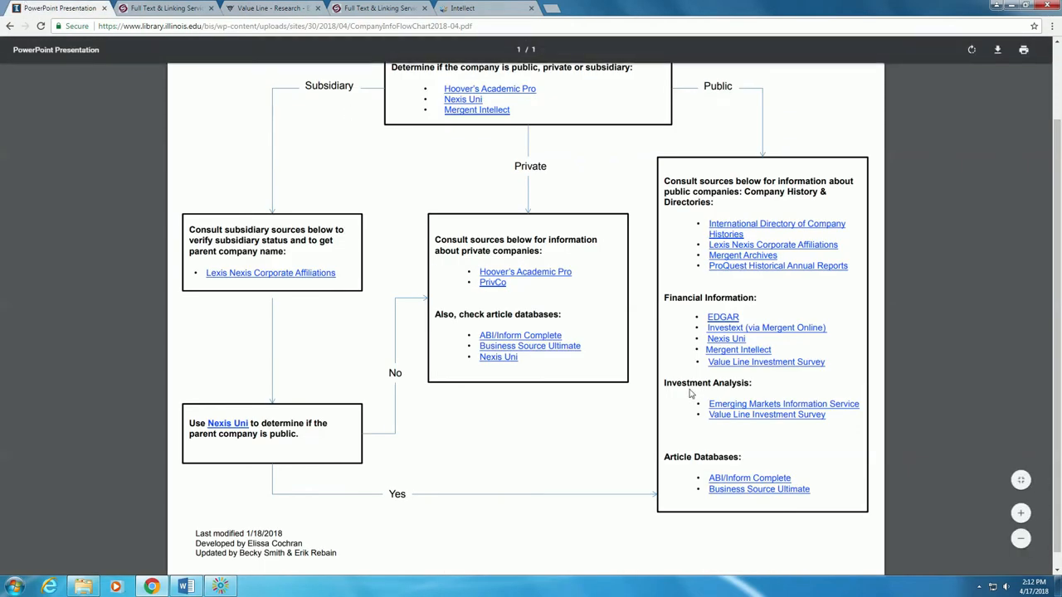
mouse_move(828, 461)
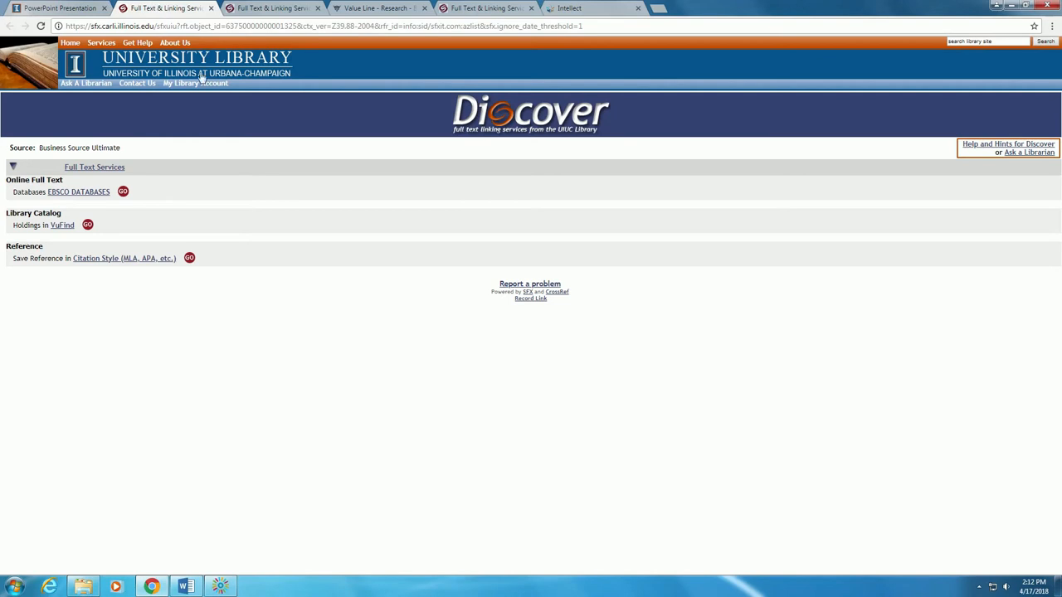
Step: Open Business Source Ultimate via the EBSCO DATABASES link on the linking page
click(78, 191)
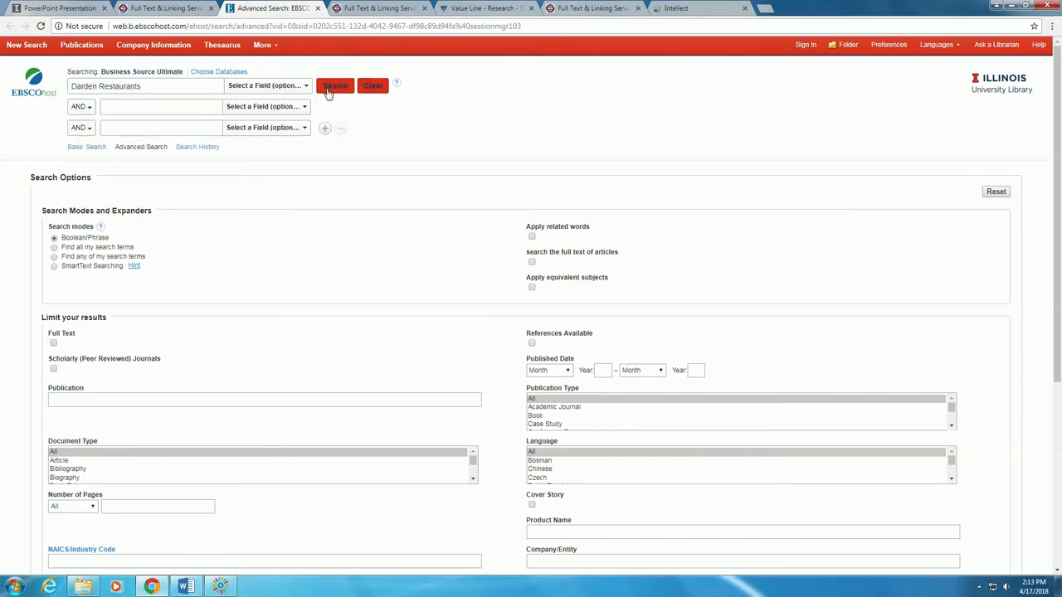
Step: Run the 'Darden Restaurants' search in Business Source Ultimate, returning 905 results
click(335, 85)
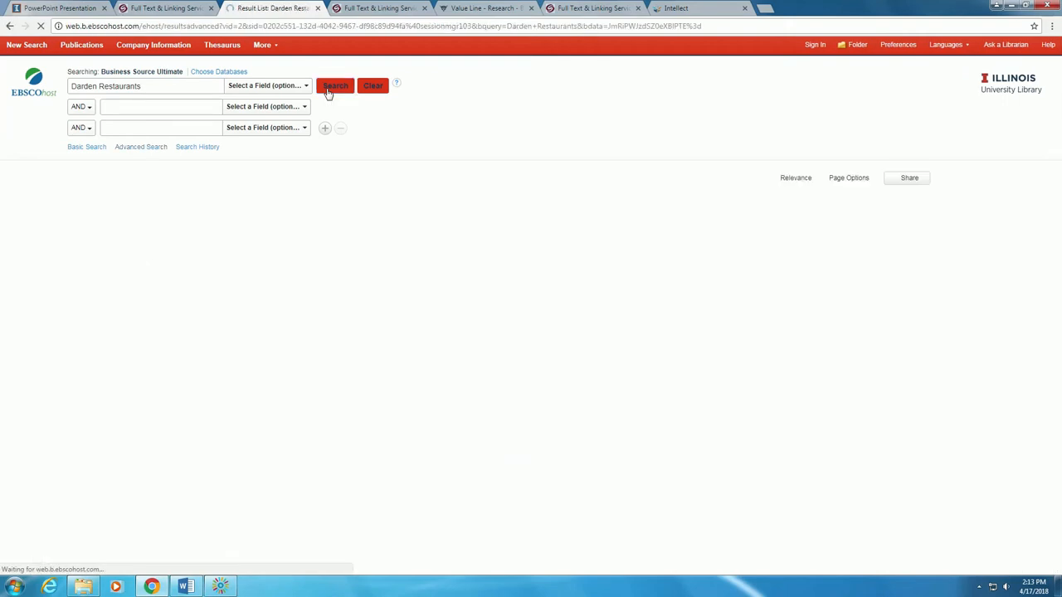
click(336, 86)
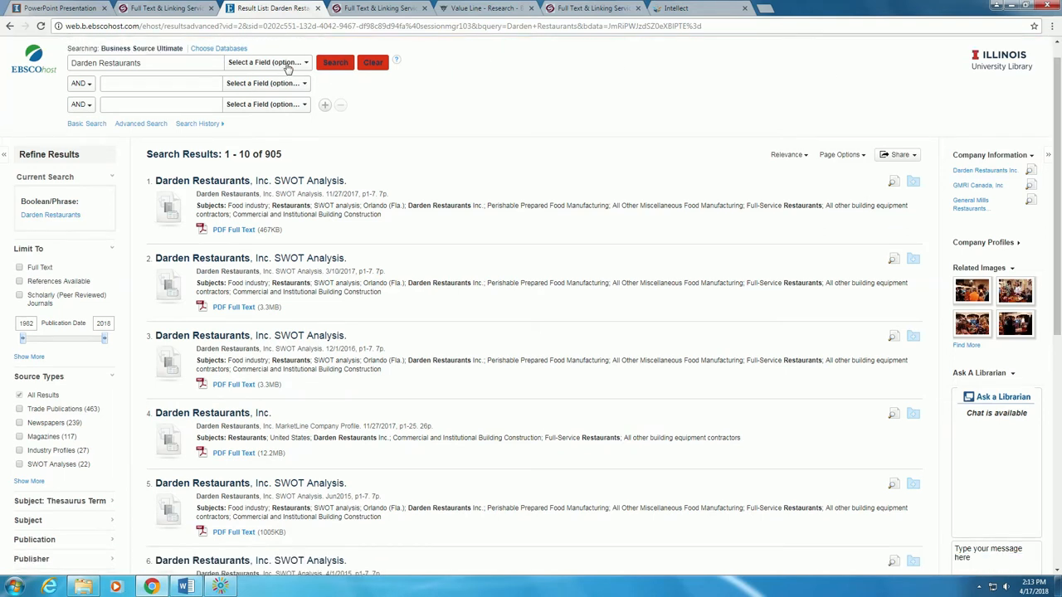
Step: Search Darden Restaurants as CO Company Entity and limit results to Newspapers
click(267, 63)
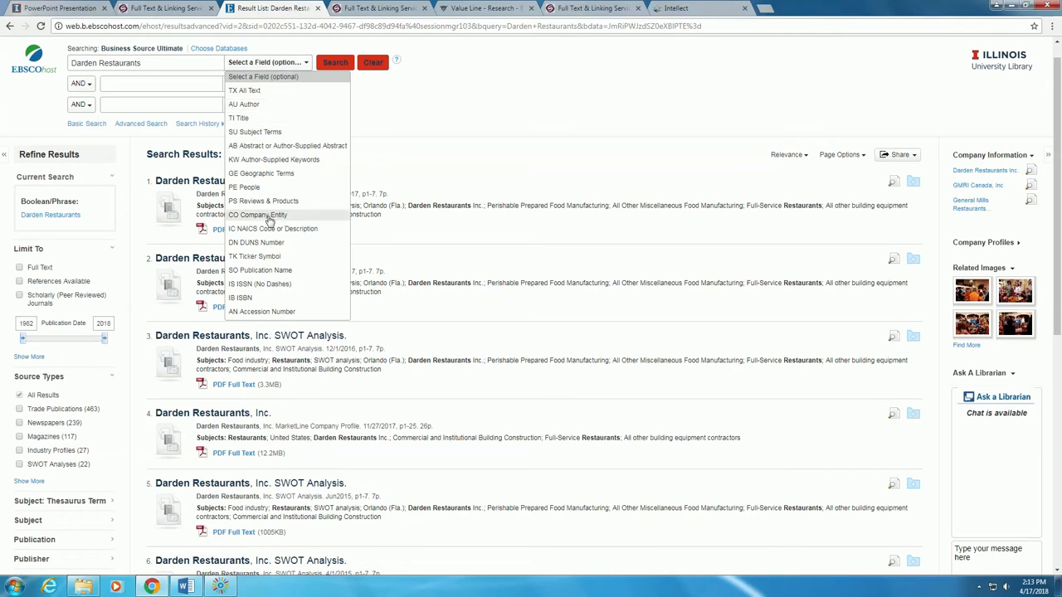
click(258, 215)
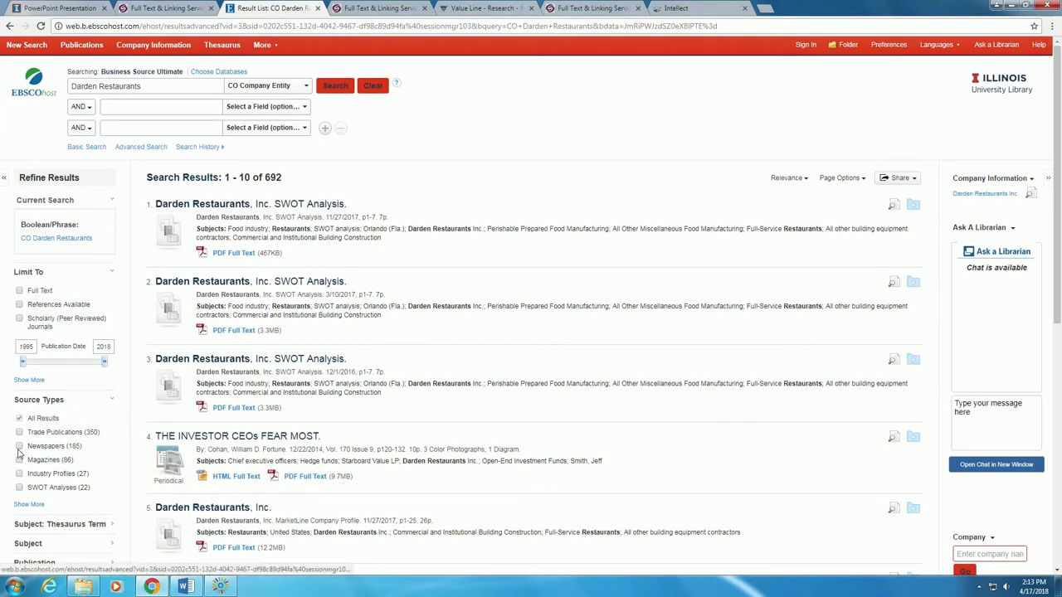
click(20, 447)
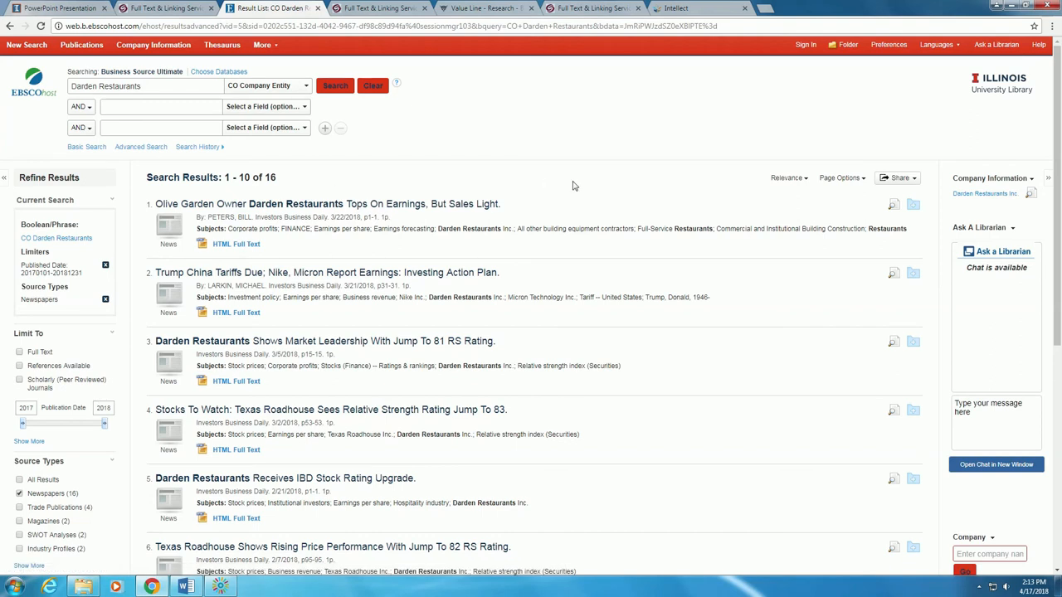
mouse_move(620, 191)
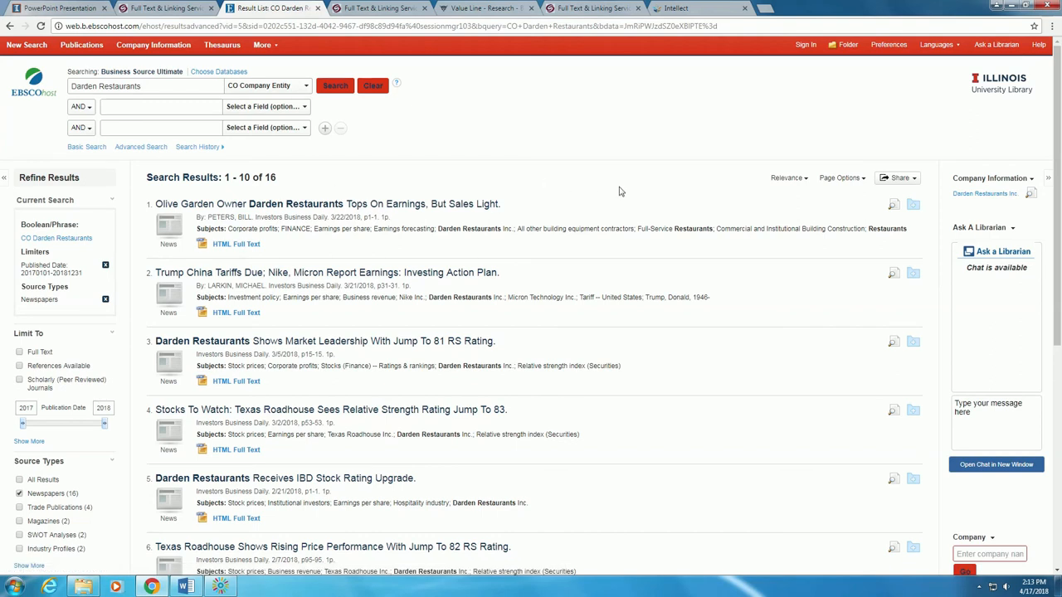